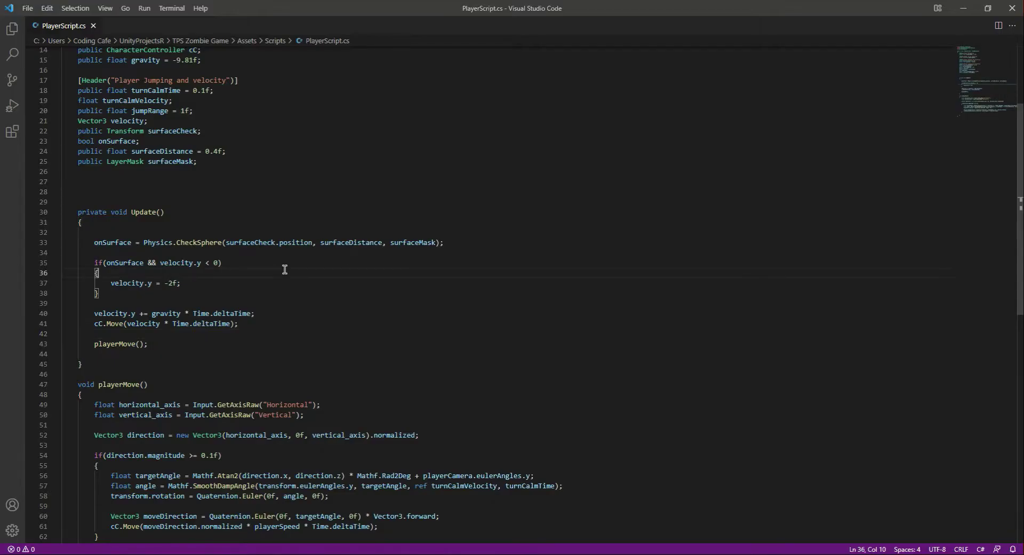
Step: Declare a new void Jump() method below playerMove() in PlayerScript.cs
scroll(down, 3)
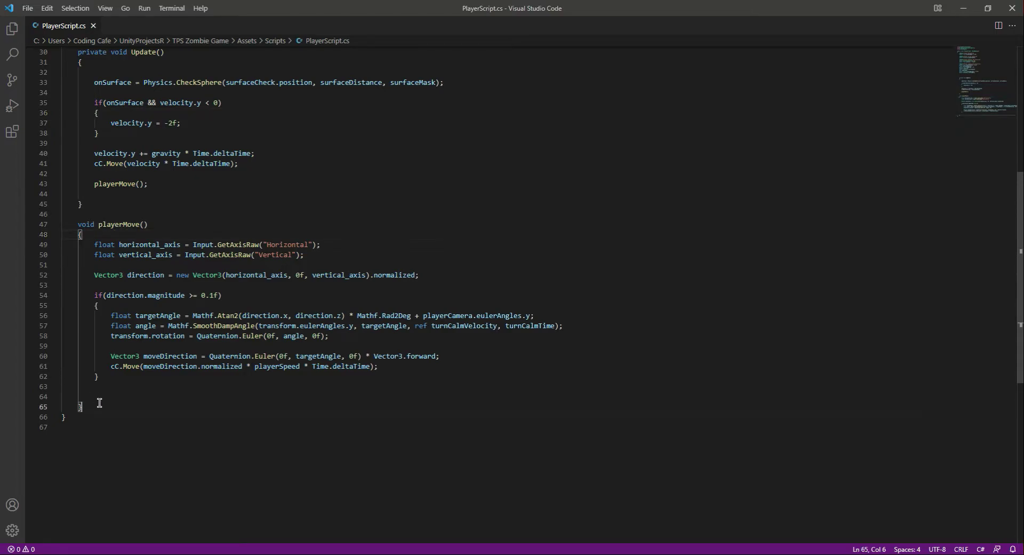
text(void)
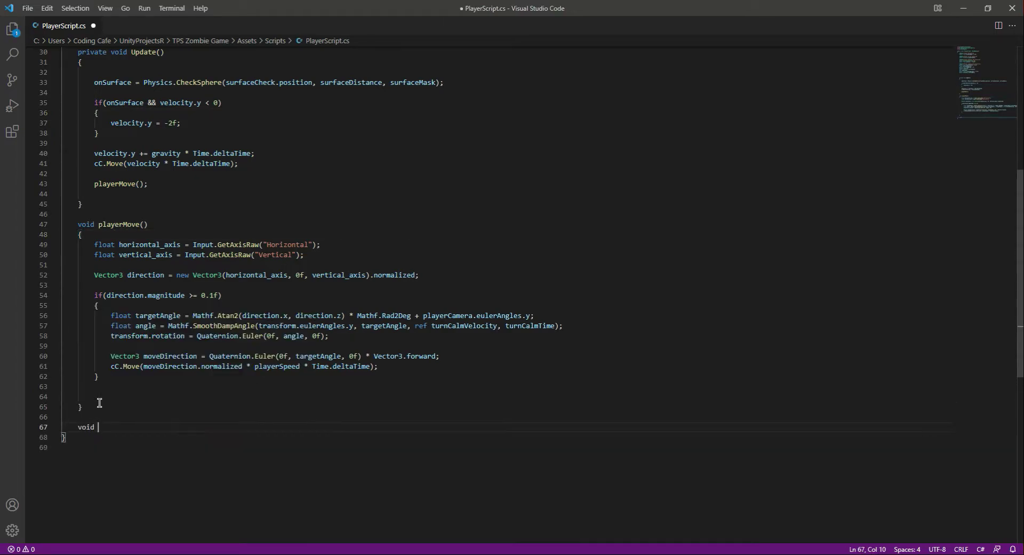
text(Jump()
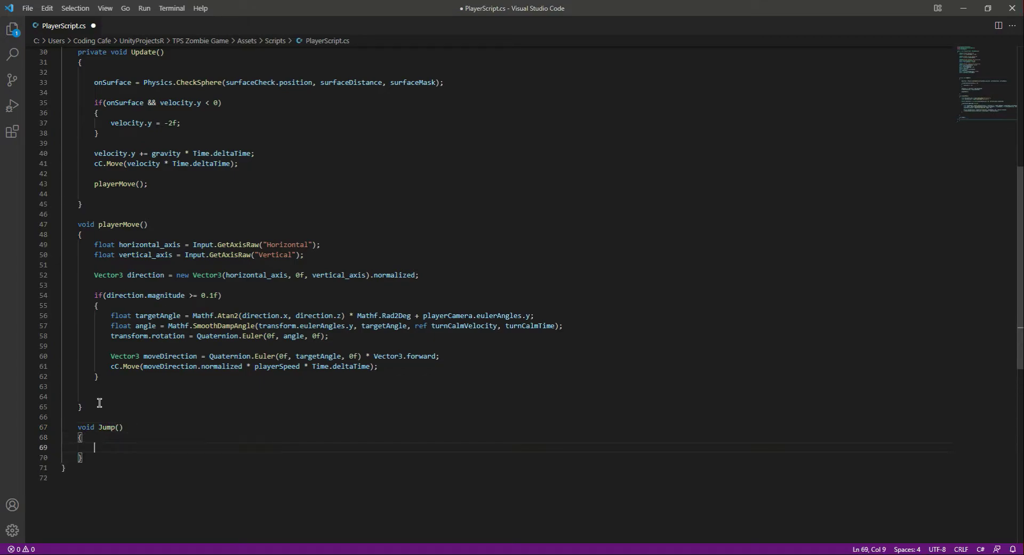
Step: Inside Jump(), start the condition if(Input.GetButtonDown("Jump"))
scroll(down, 3)
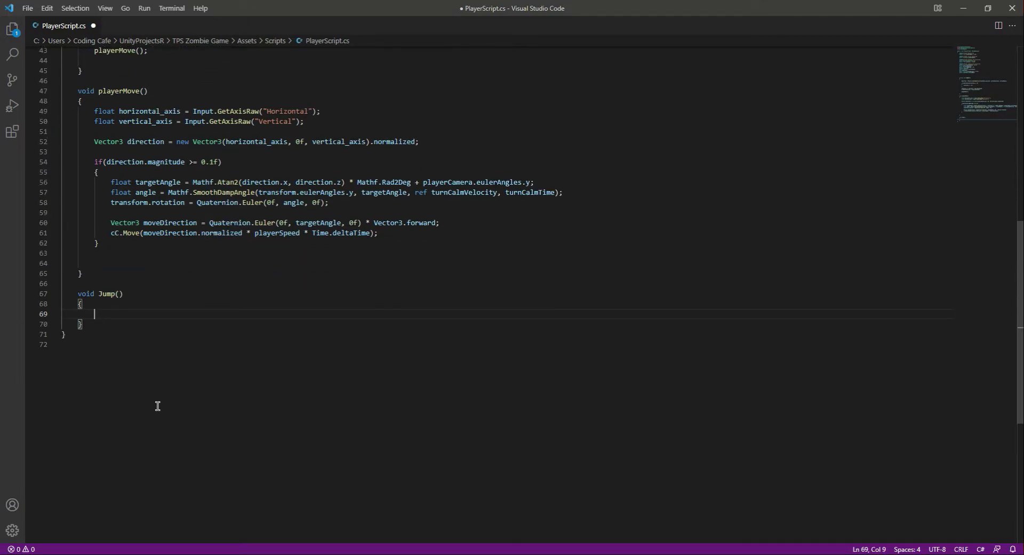
text(if()
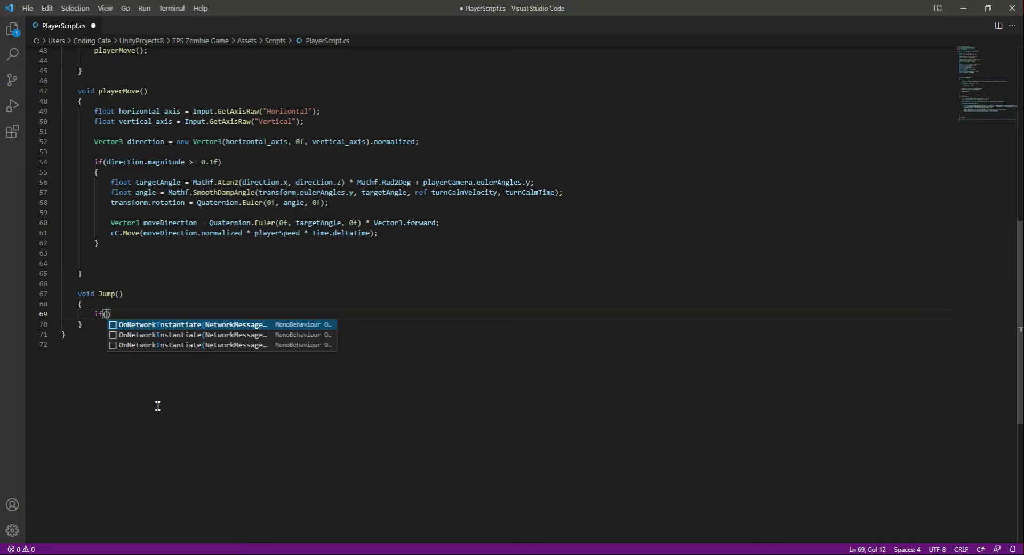
text(Input)
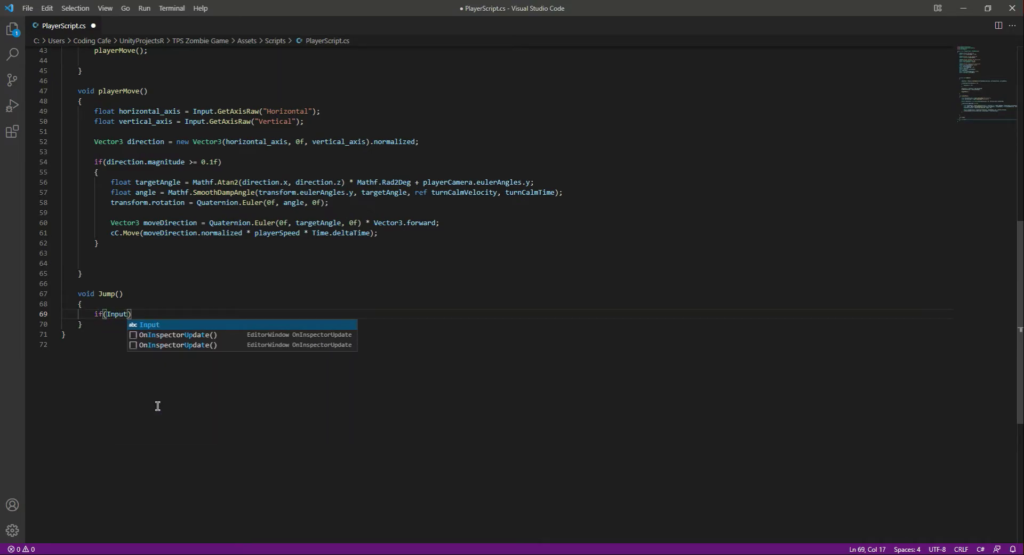
text(.)
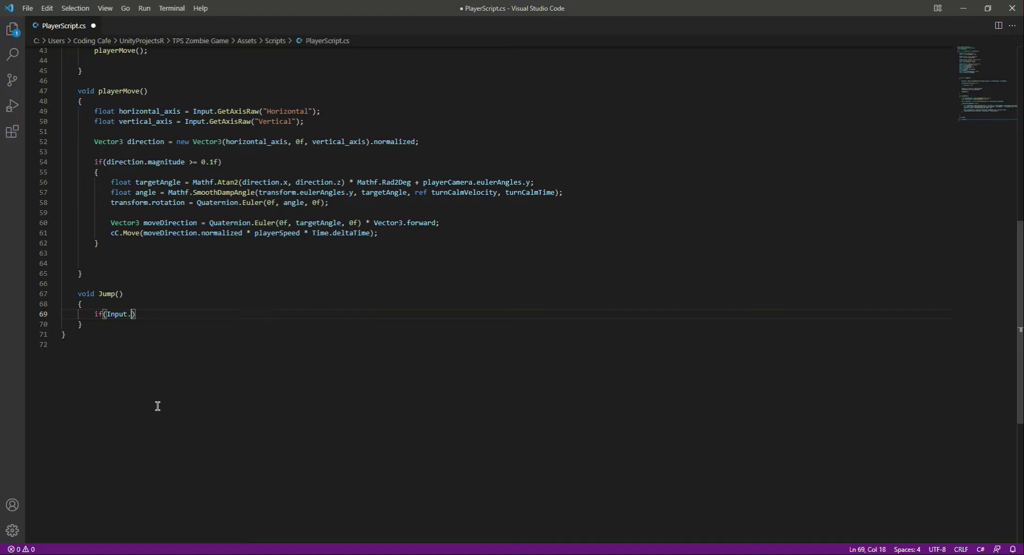
text(Get)
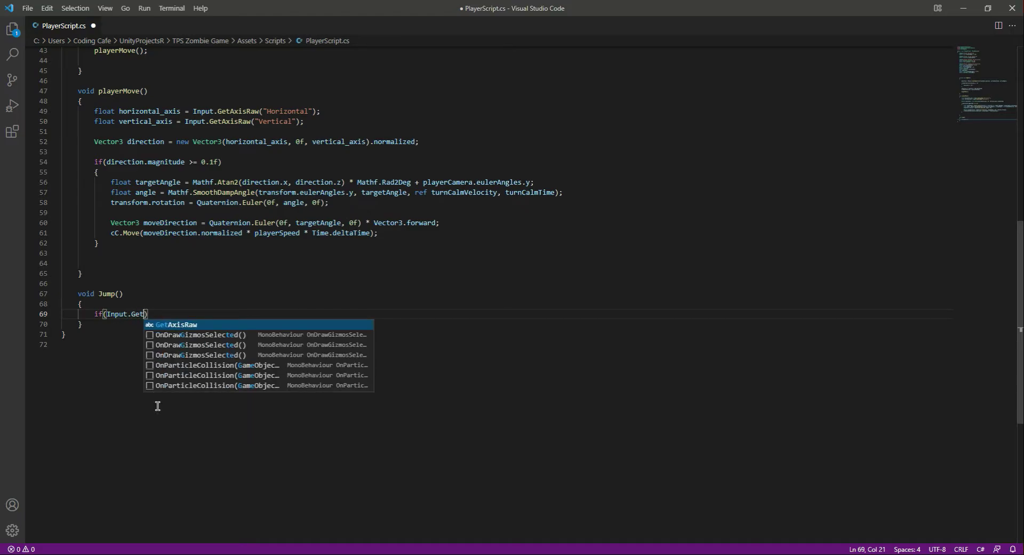
text(Button)
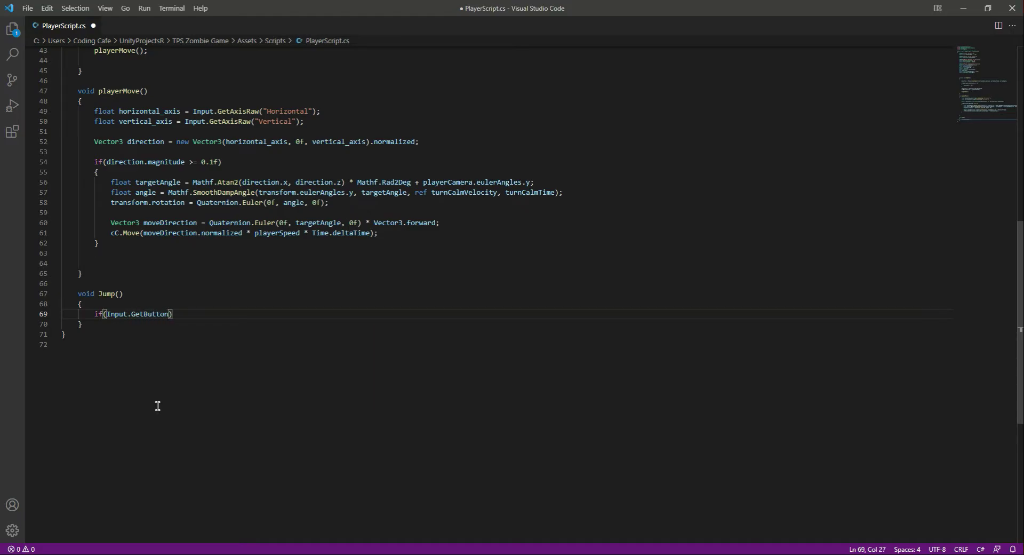
text(Down(")
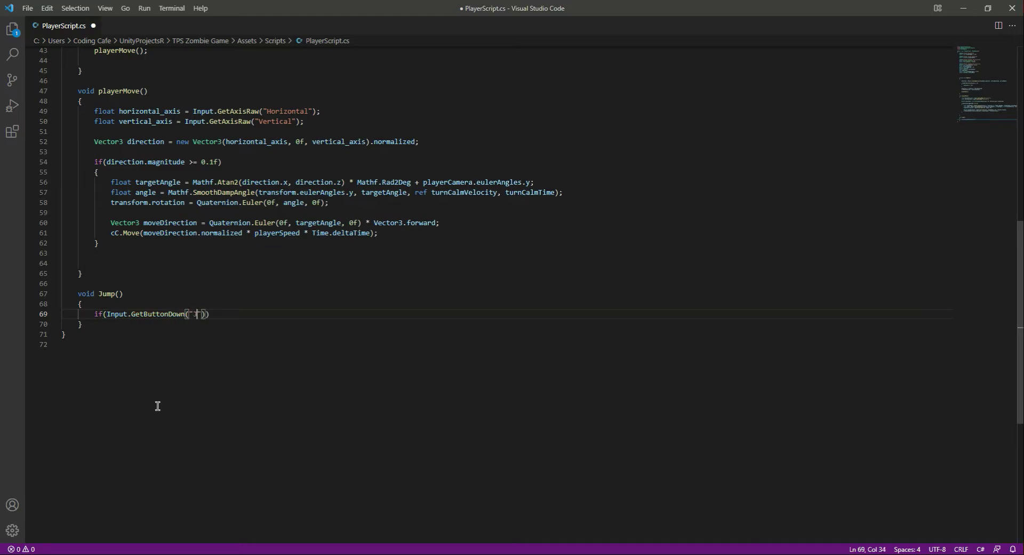
text(Jump)
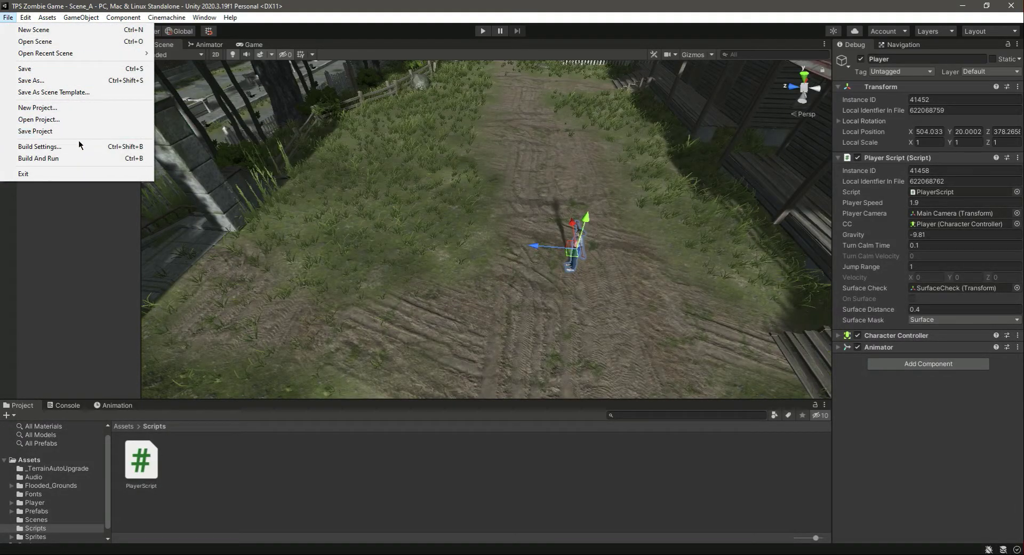
Step: Open Unity's Project Settings at the Input Manager and expand Axes
click(24, 17)
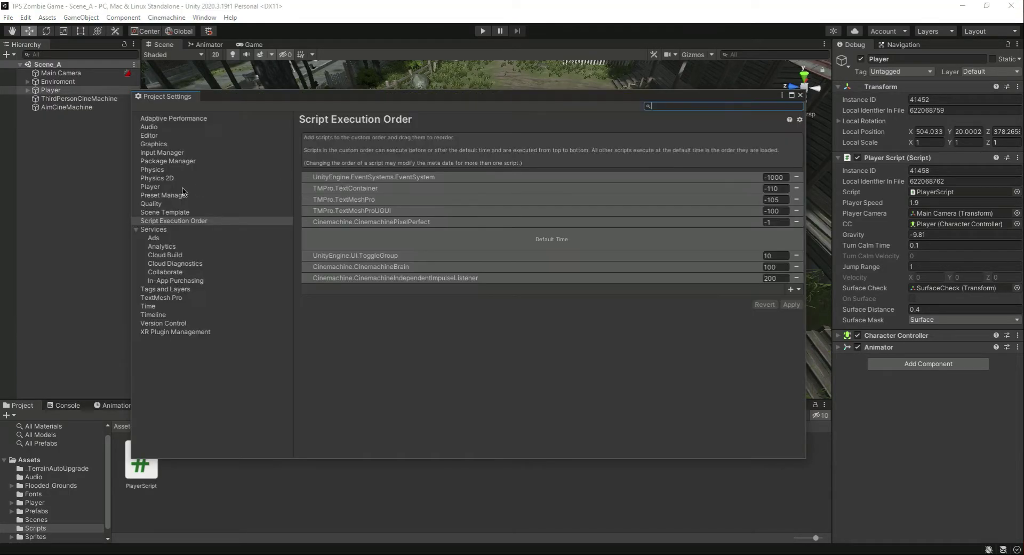
click(161, 152)
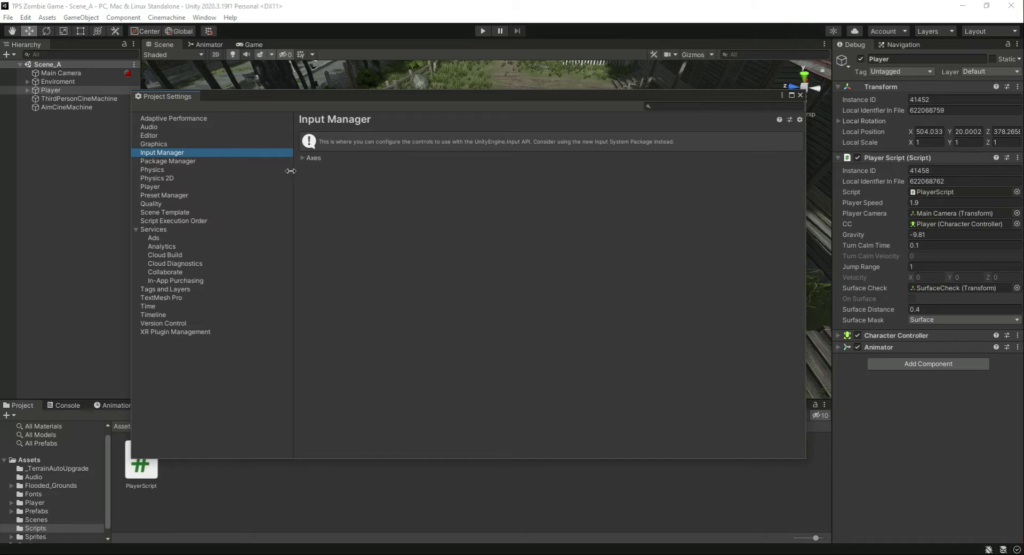
click(302, 157)
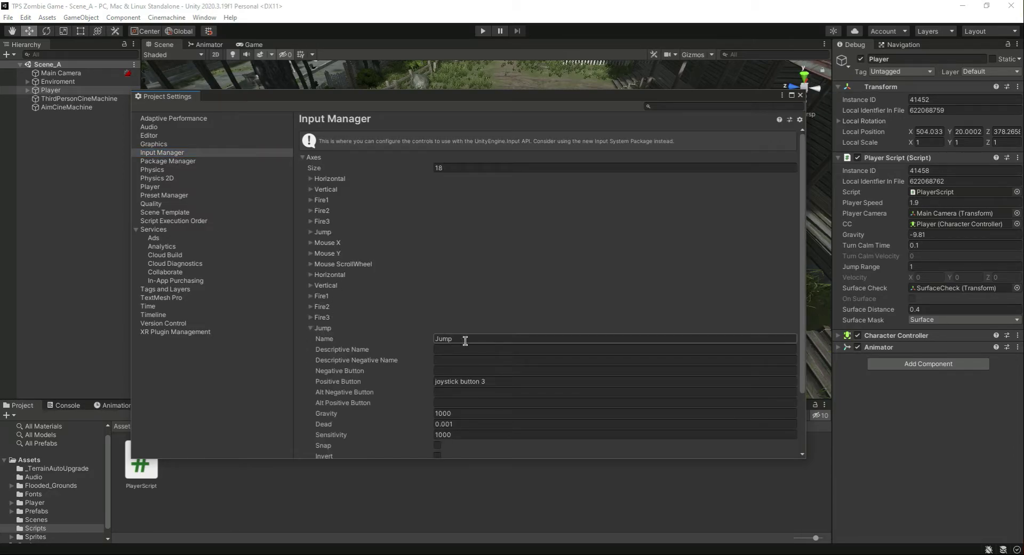
Step: Expand the Jump axis entries to confirm space is the positive button
scroll(down, 3)
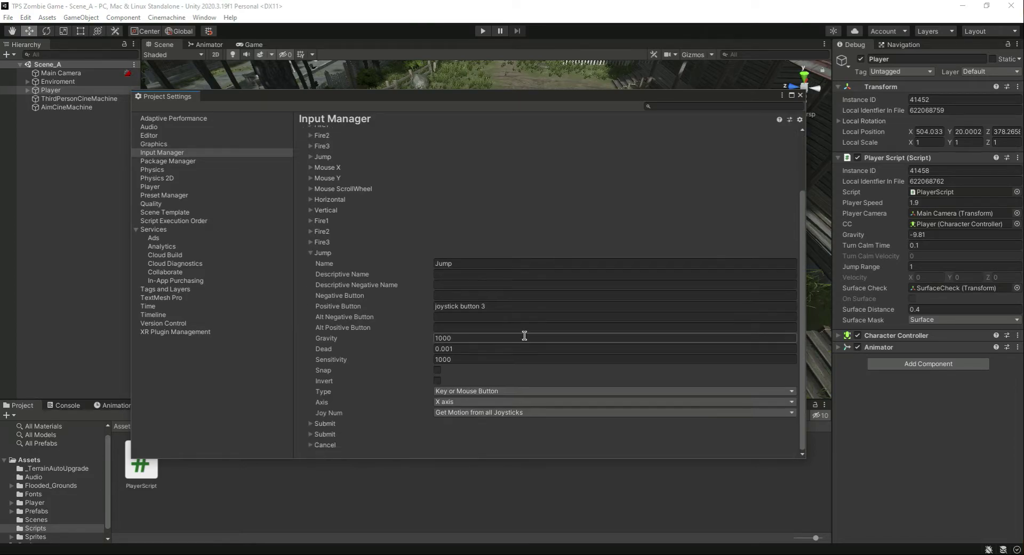
click(311, 253)
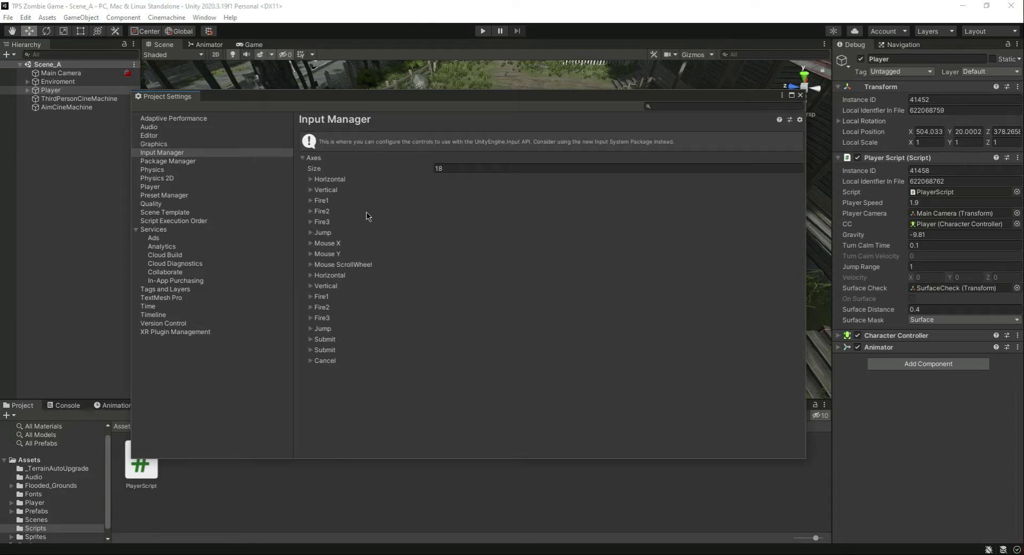
click(310, 232)
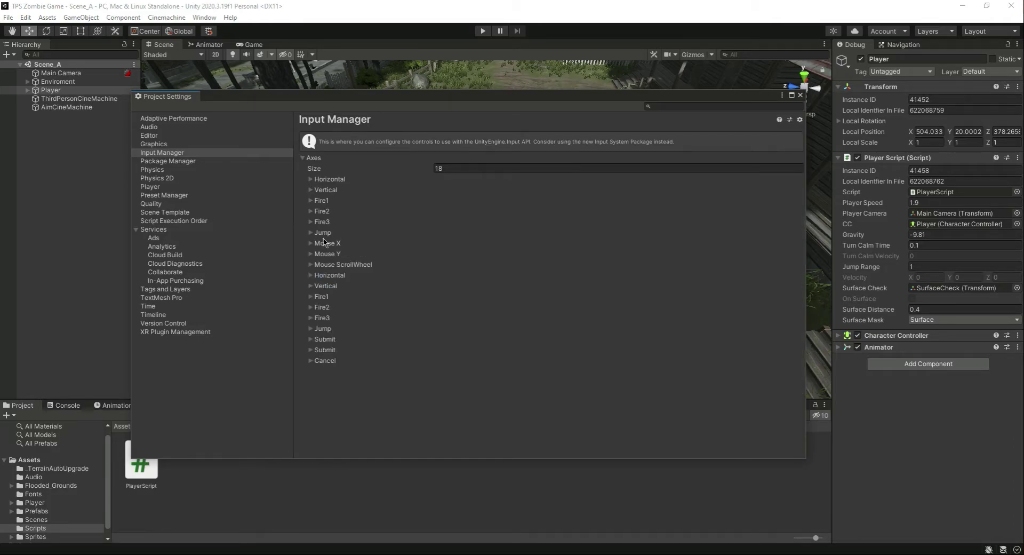
mouse_move(331, 330)
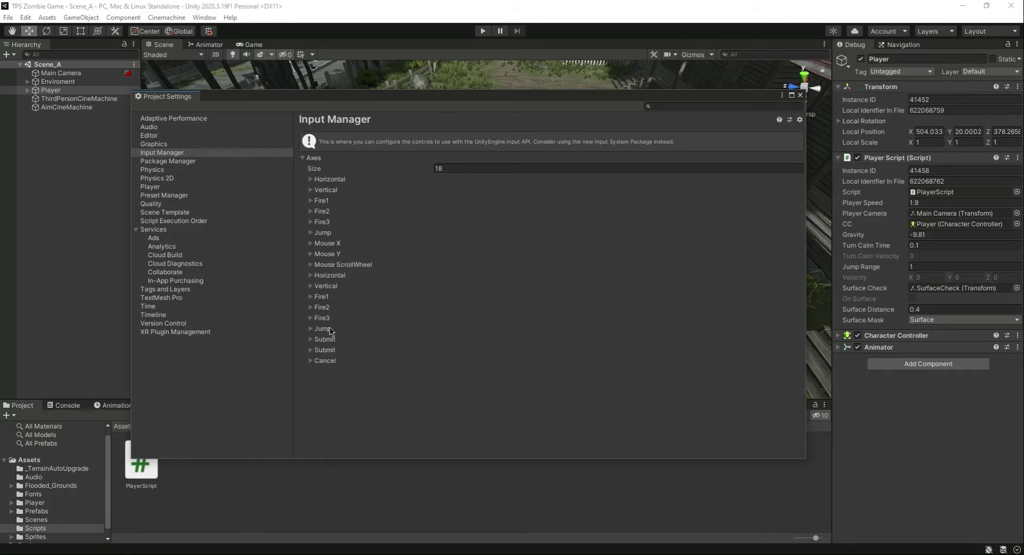
click(311, 328)
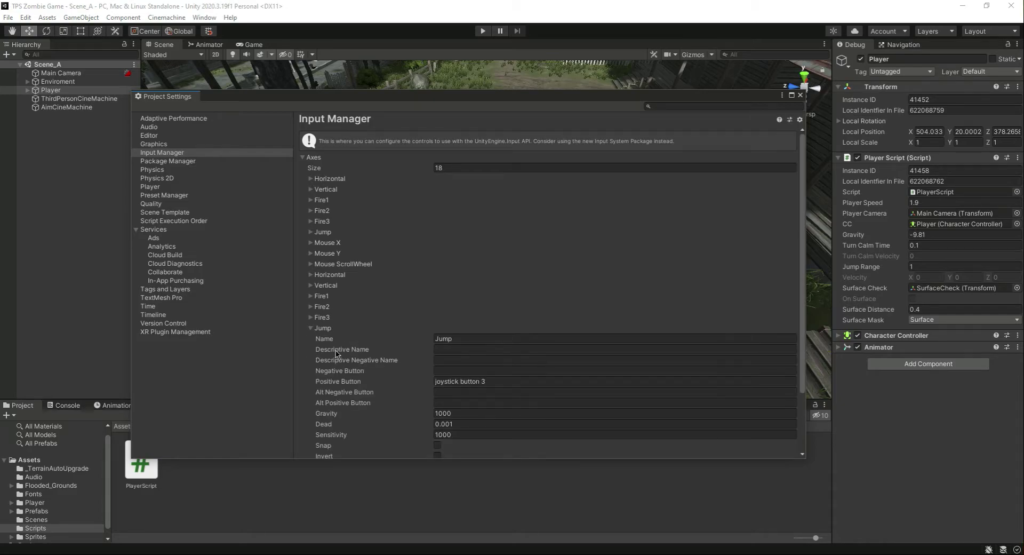
click(310, 328)
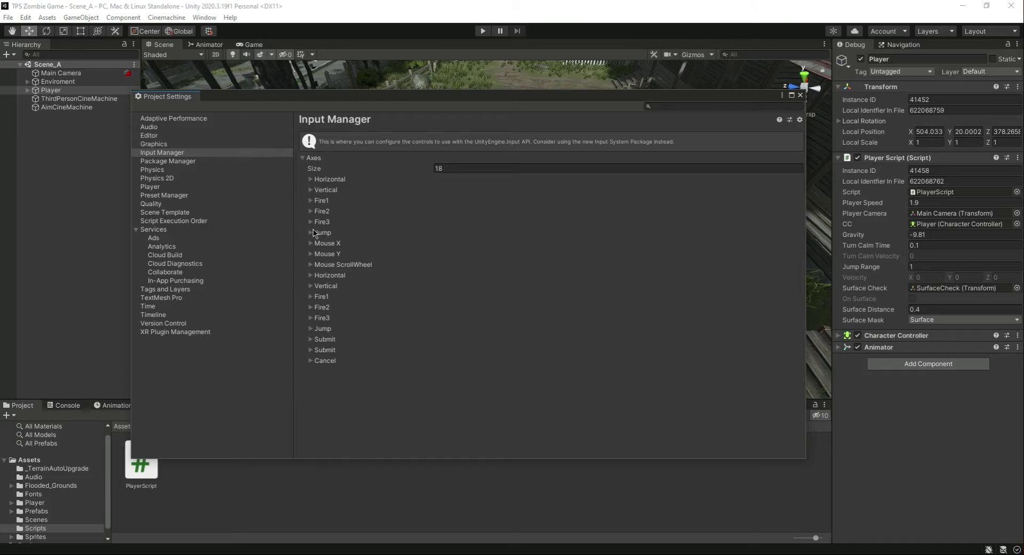
click(311, 232)
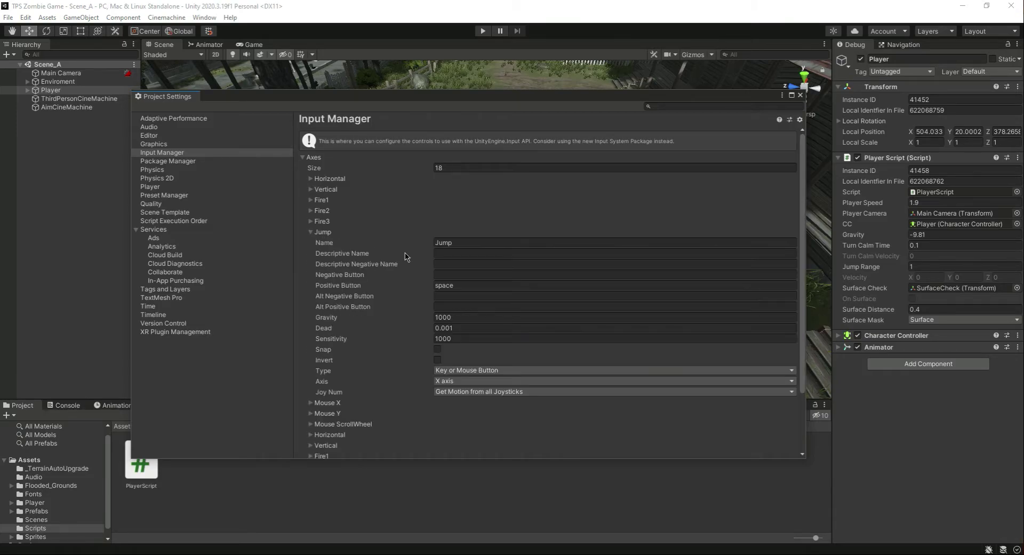
mouse_move(314, 235)
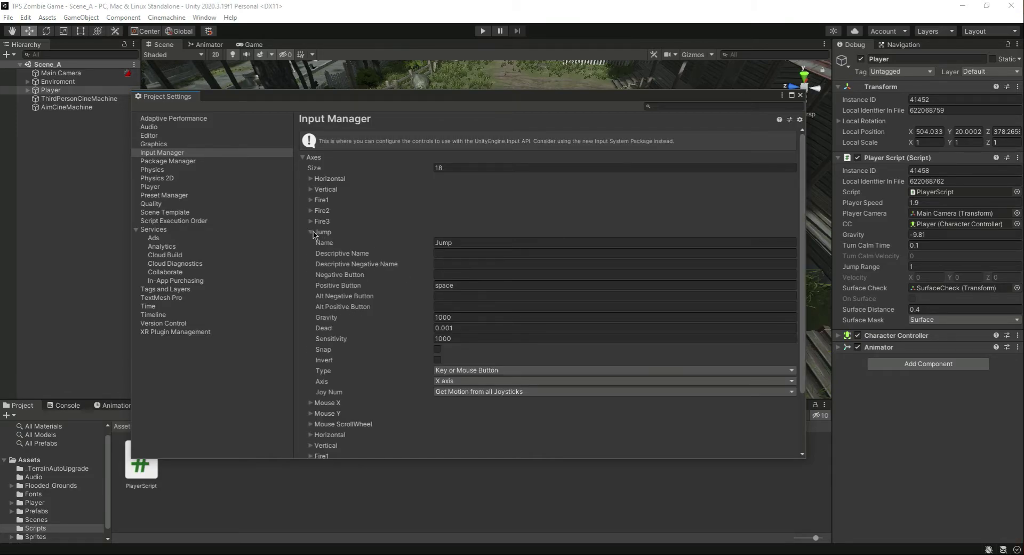
click(800, 95)
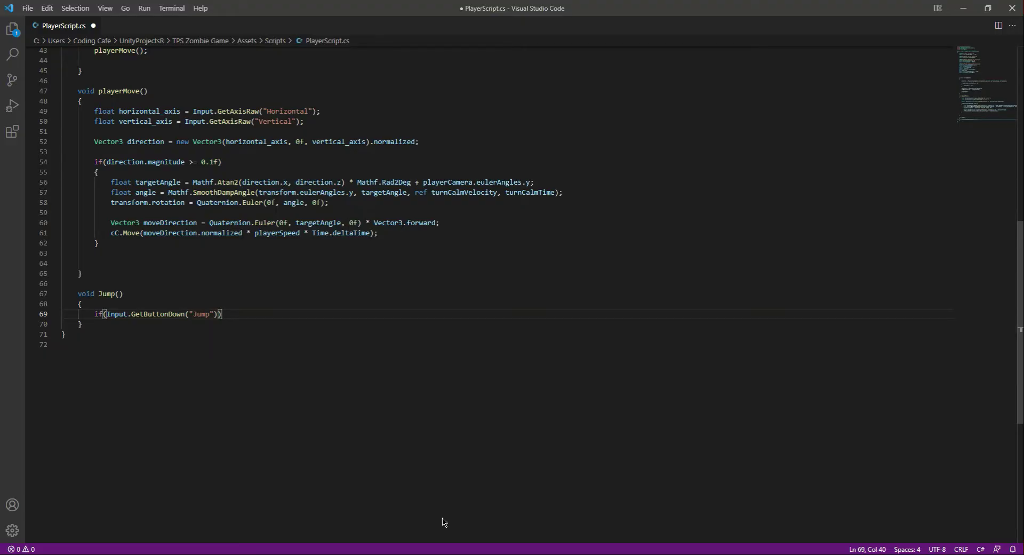
Step: Make the Jump condition also require onSurface
text(**)
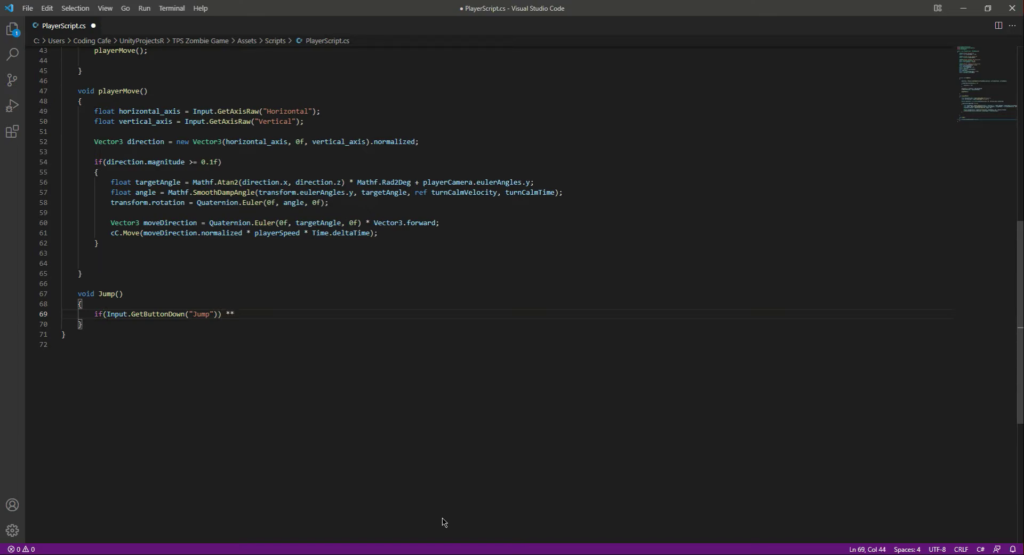
key(BackSpace)
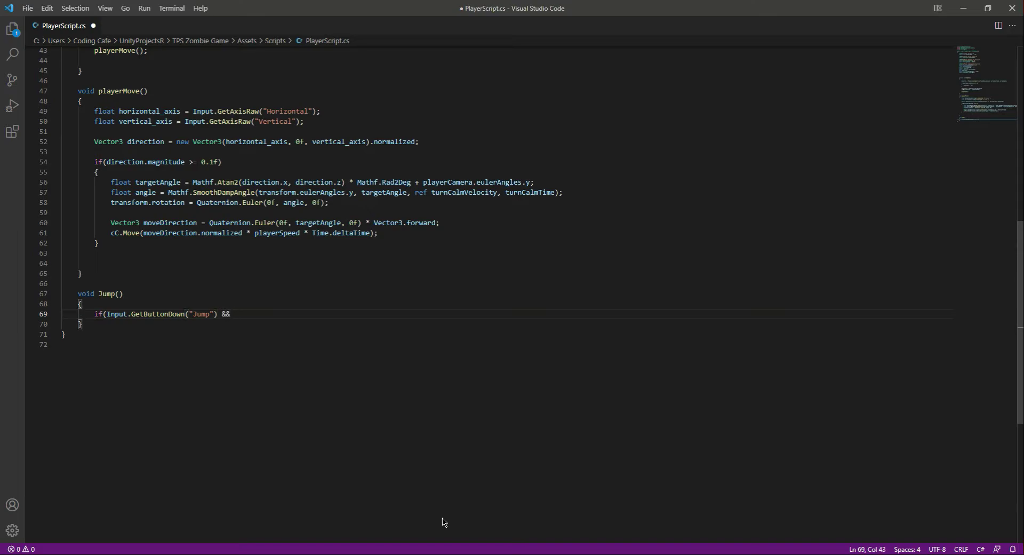
text(onSurface)
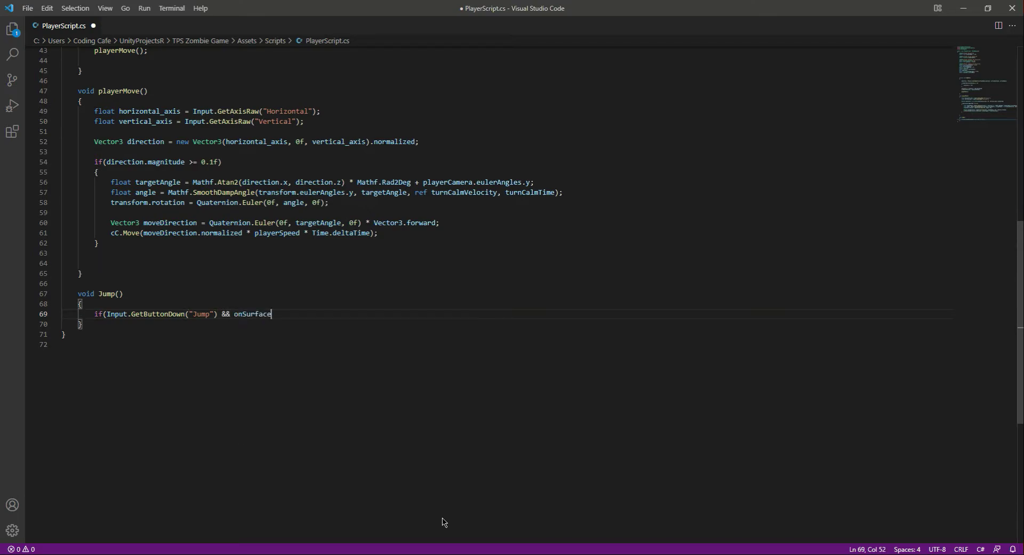
text())
text({)
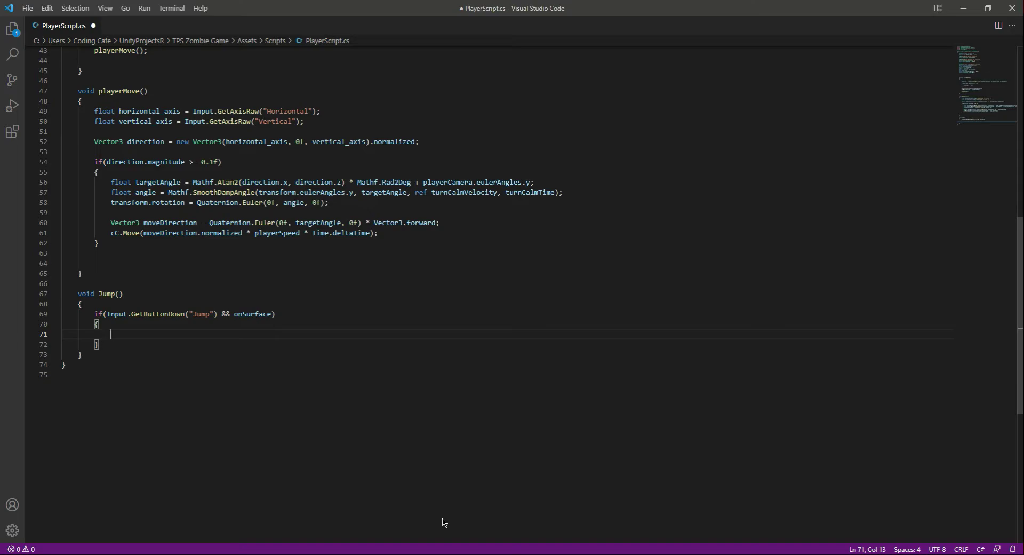
Step: Set velocity.y = Mathf.Sqrt(jumpRange * -2 * gravity); inside the if-block and save
text(vec)
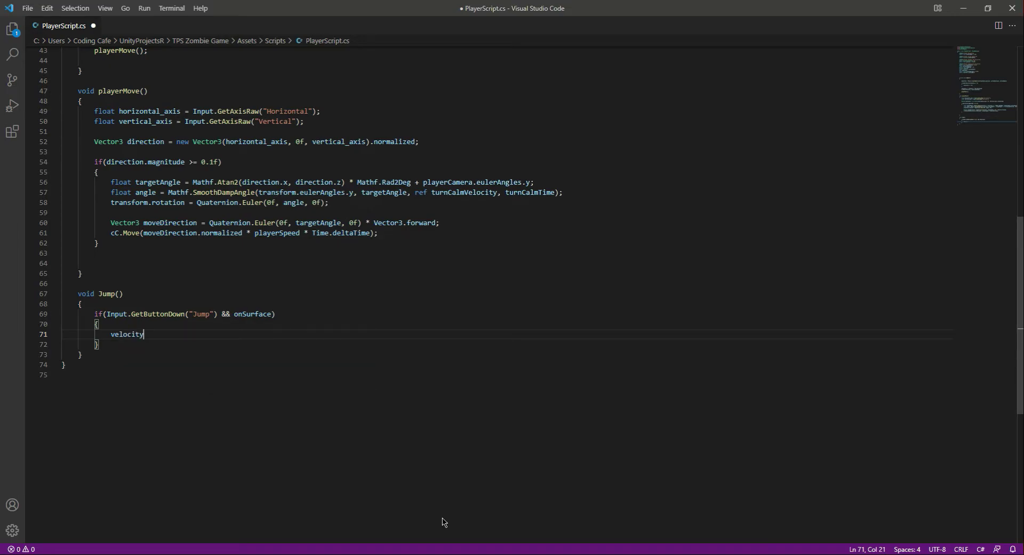
text(.y =)
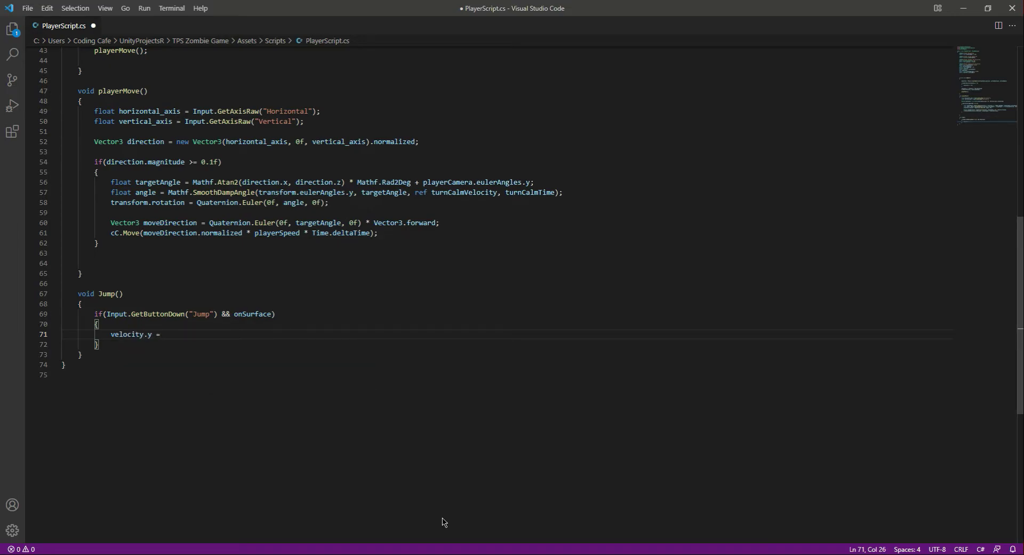
text(Mathf)
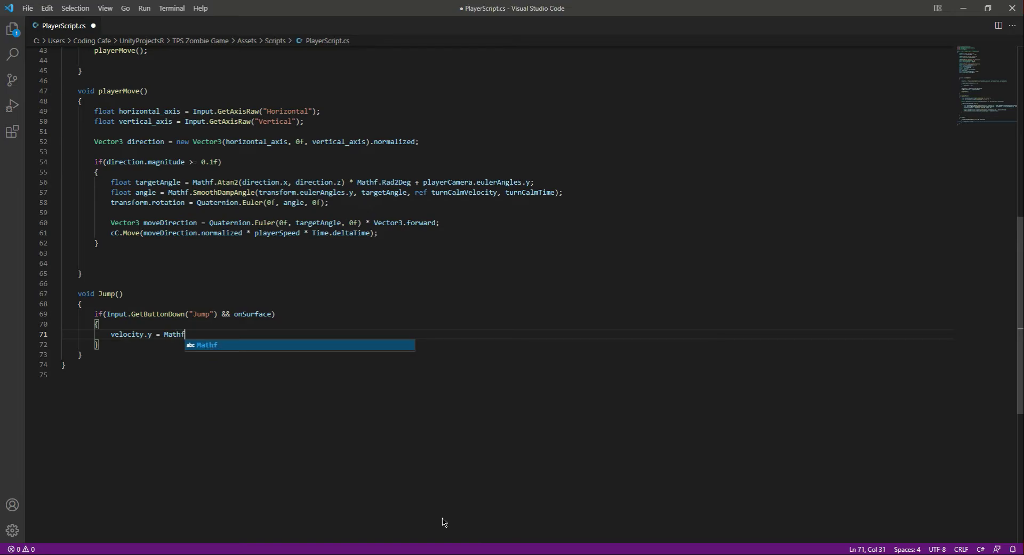
text(.S)
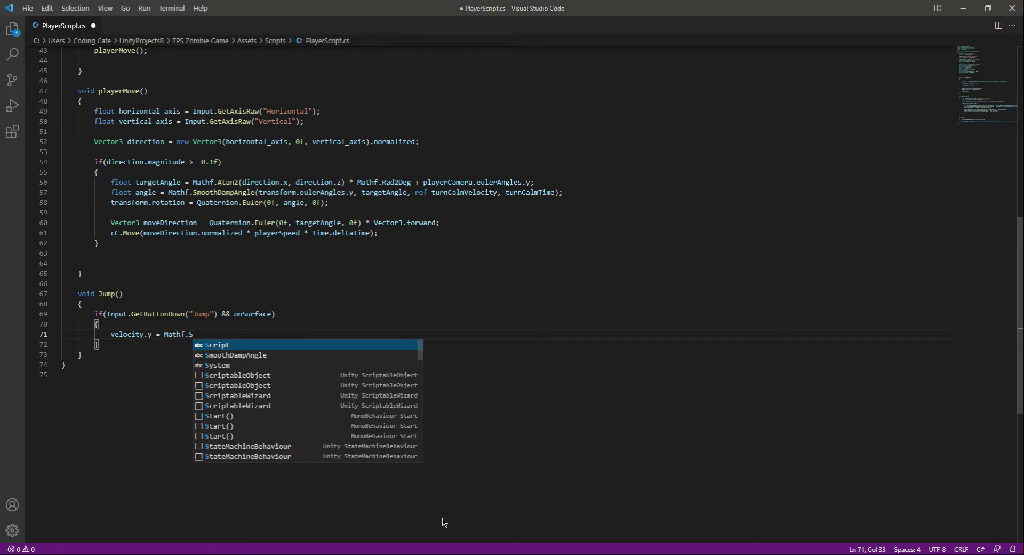
text(qrt)
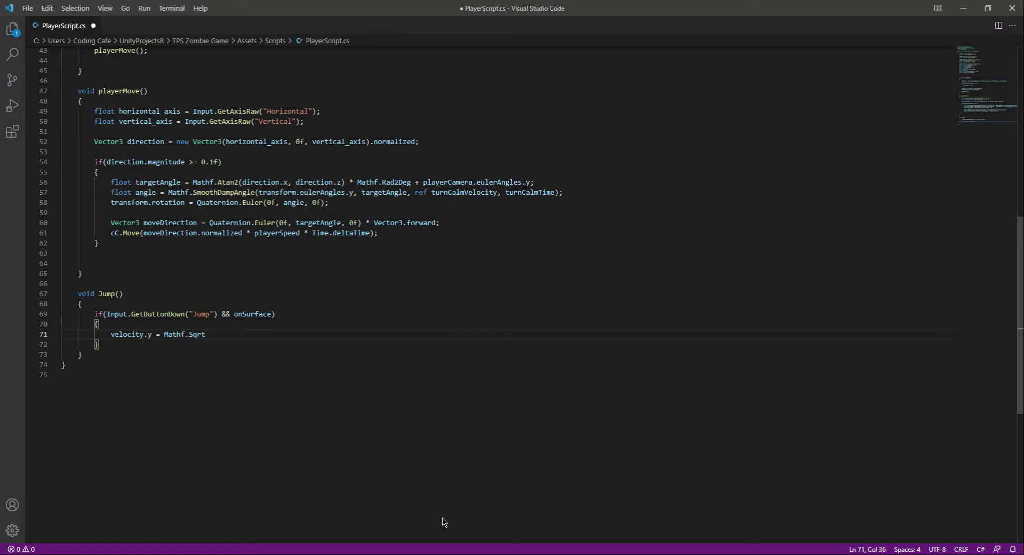
text(())
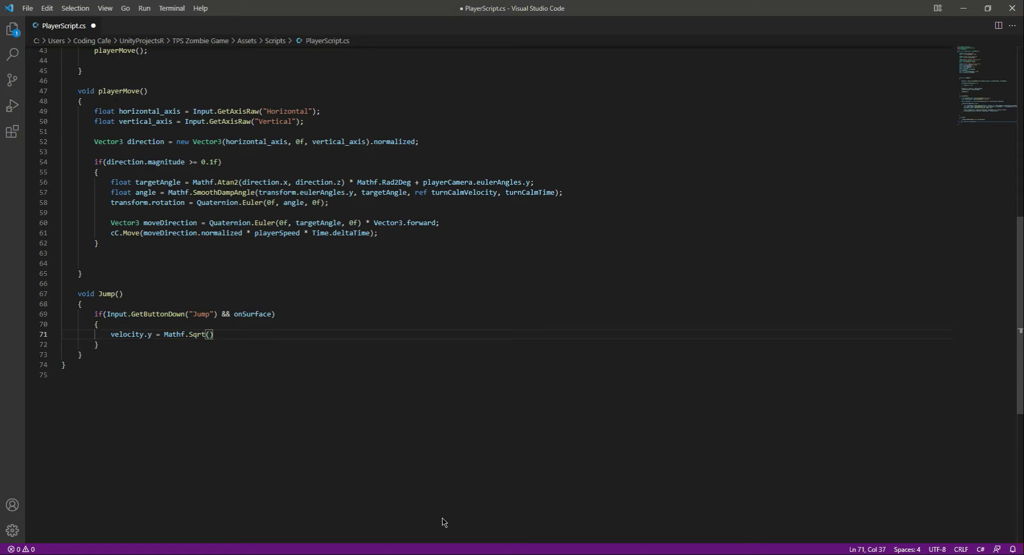
text(jump)
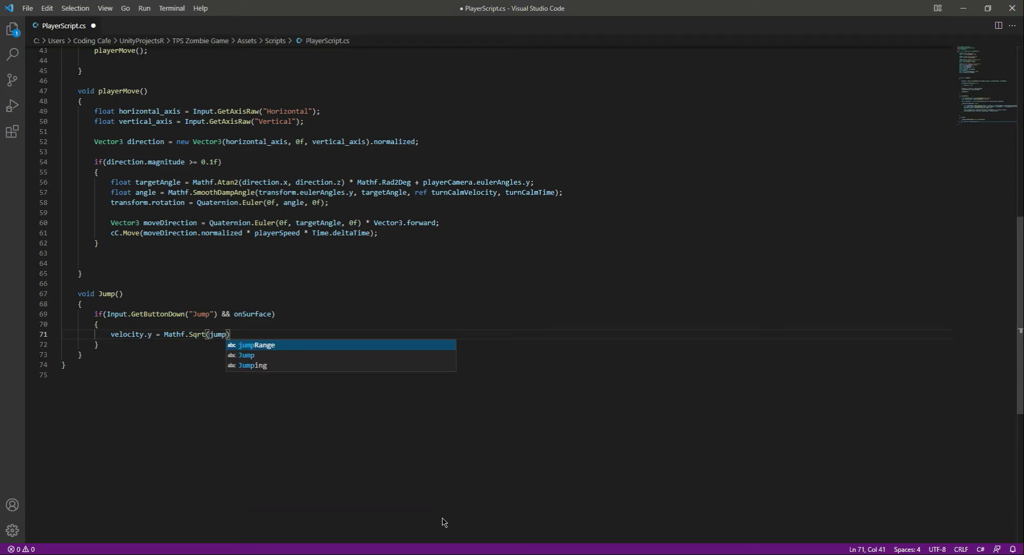
key(Tab)
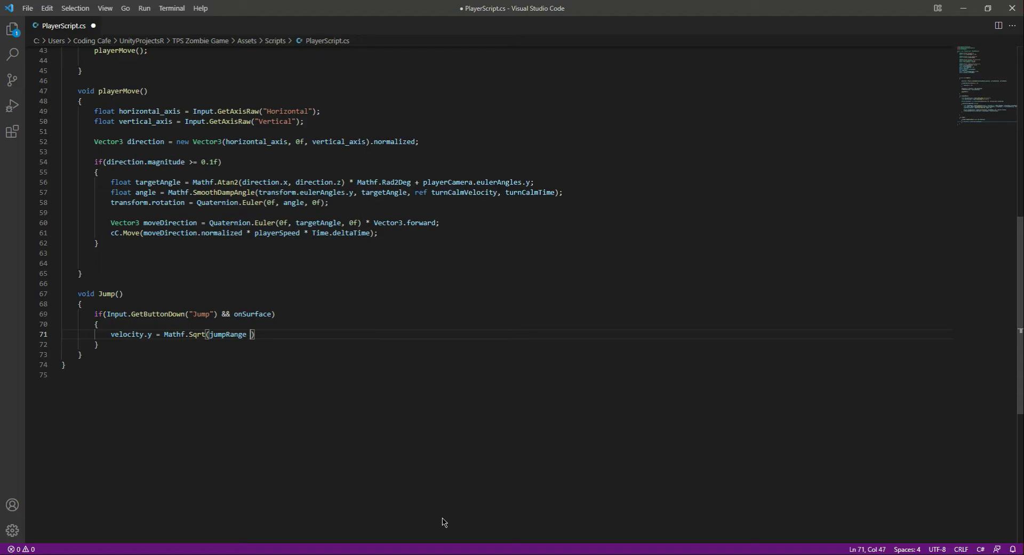
text(* -2 *)
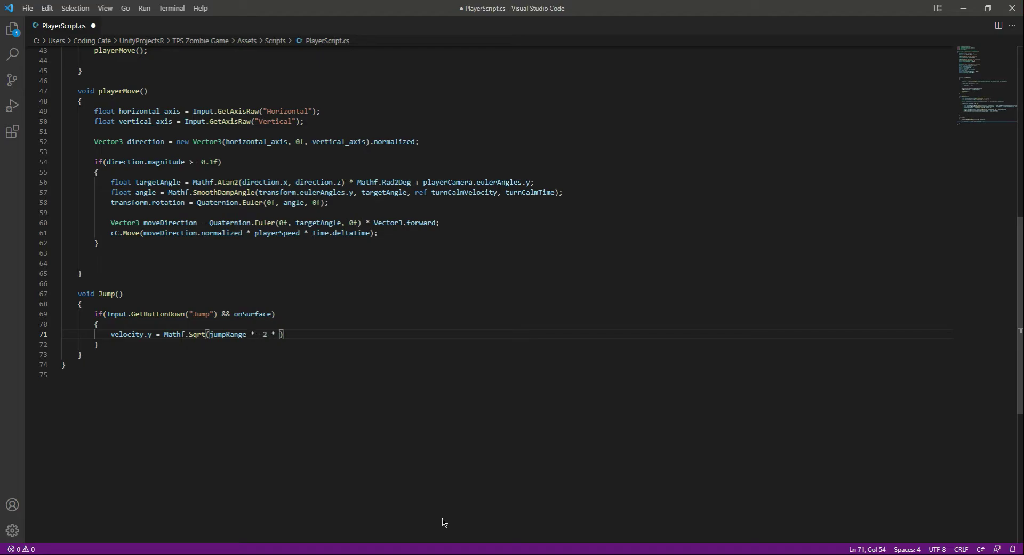
text(gravity)
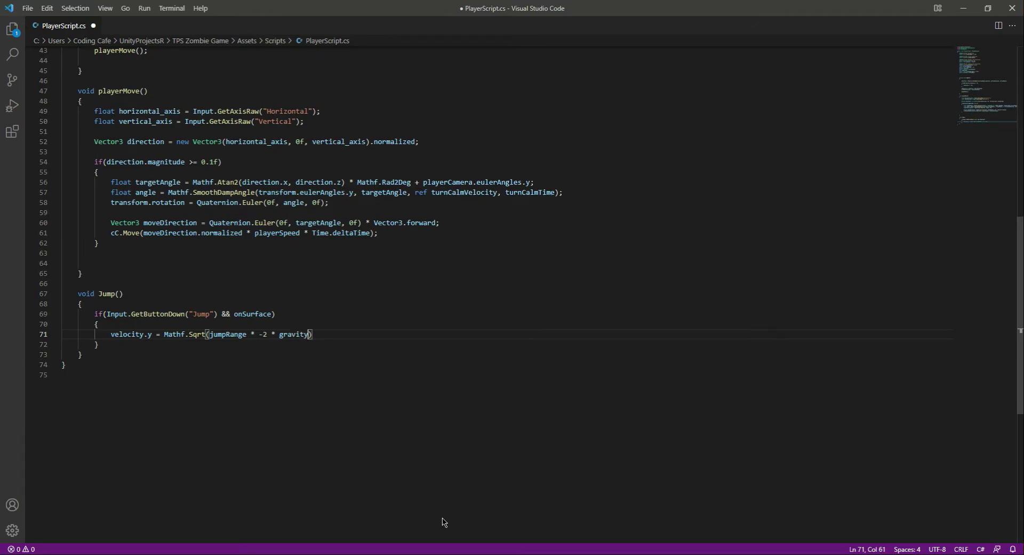
text(;)
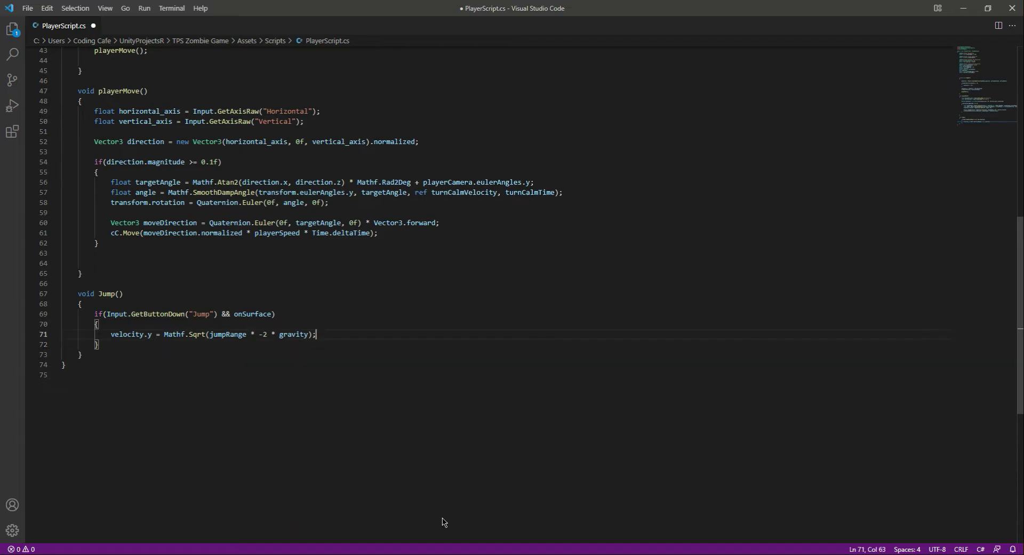
key(Ctrl+s)
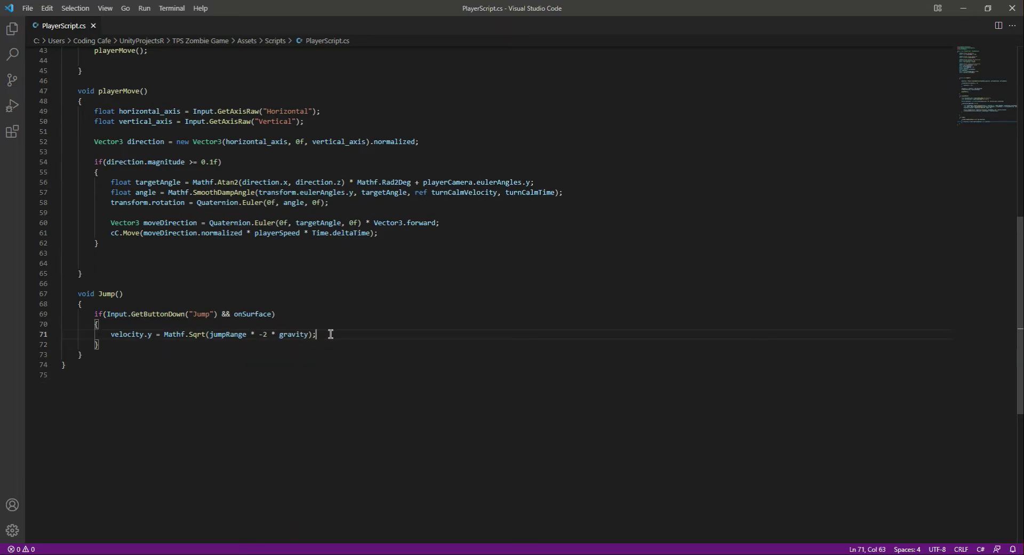
click(110, 314)
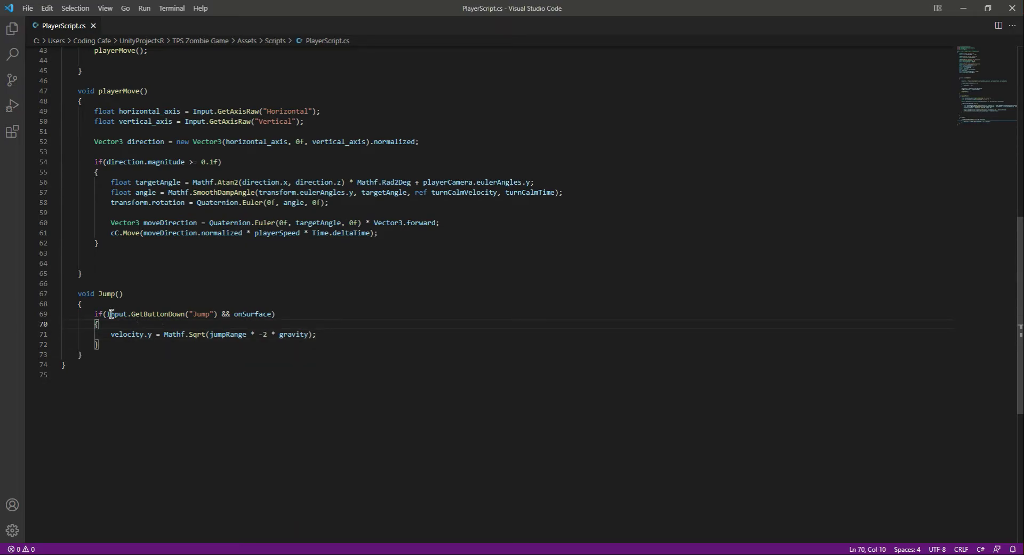
drag(108, 314, 215, 314)
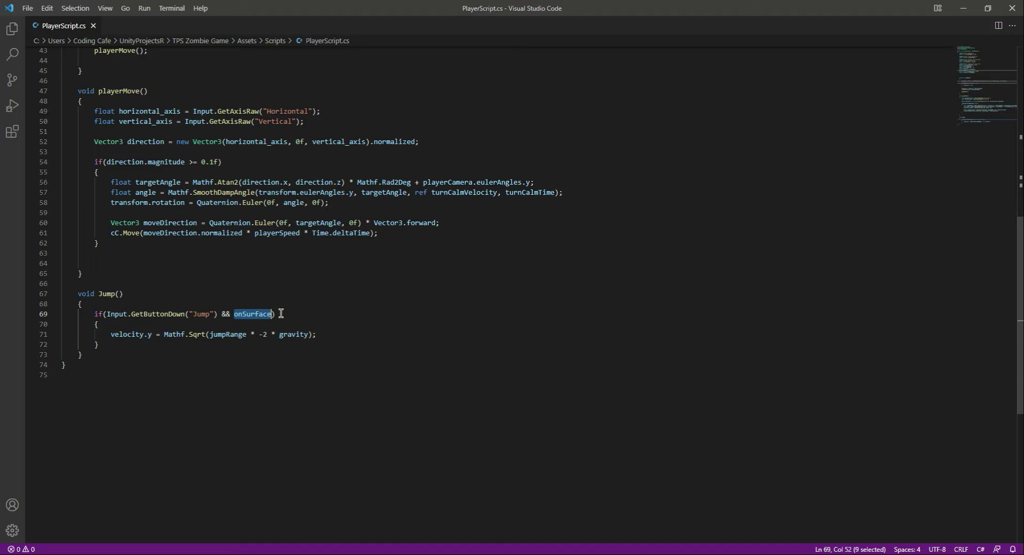
mouse_move(115, 339)
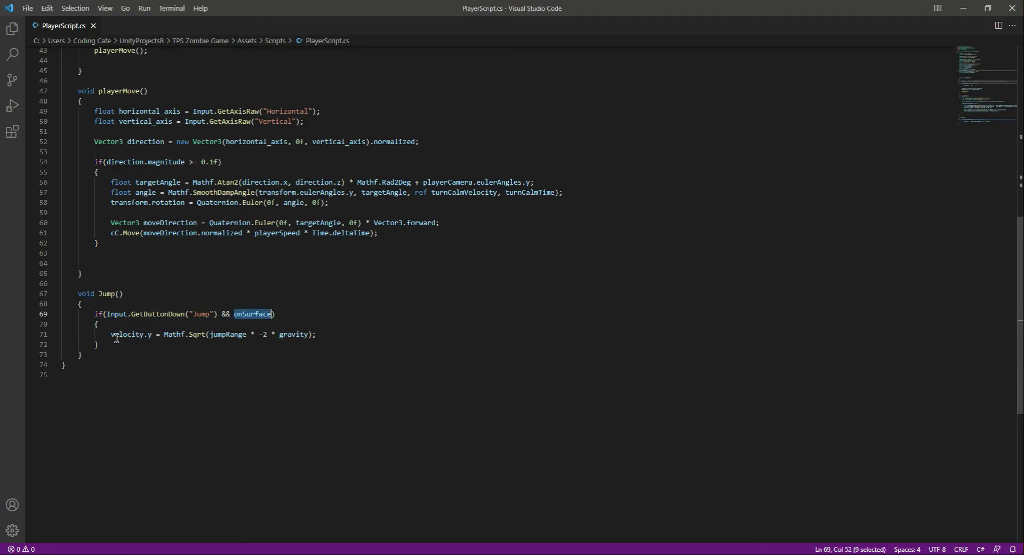
double_click(127, 334)
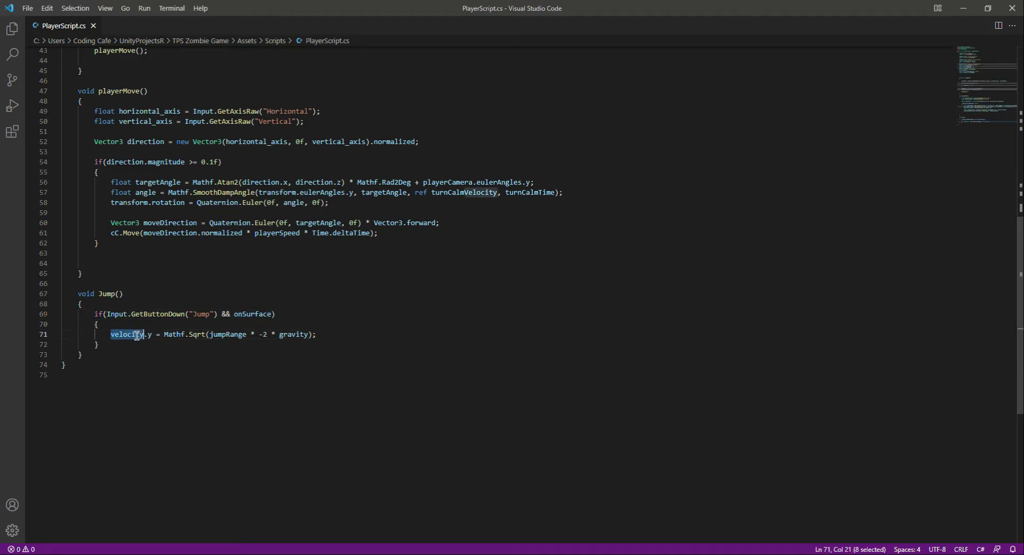
click(220, 334)
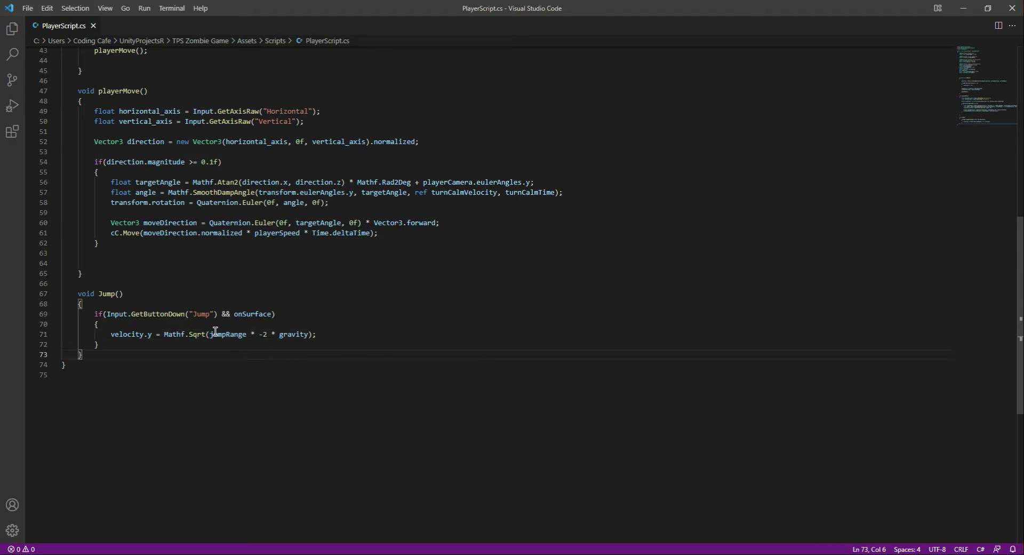
click(257, 334)
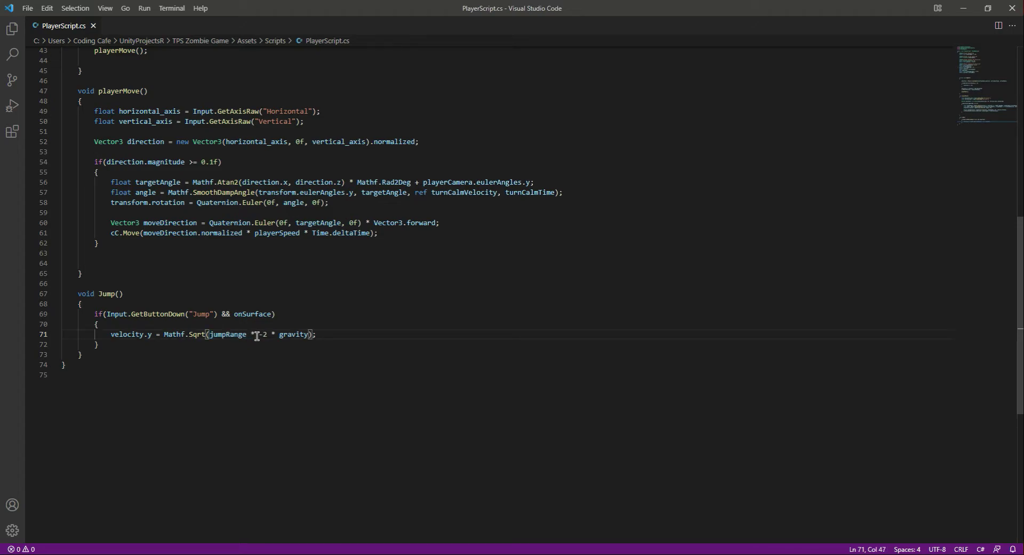
drag(250, 334, 317, 334)
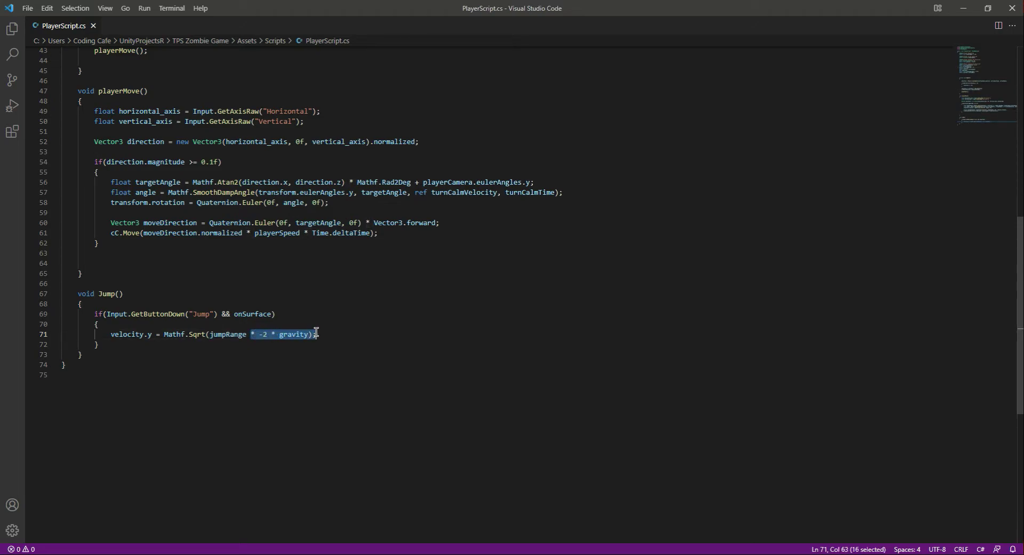
double_click(292, 334)
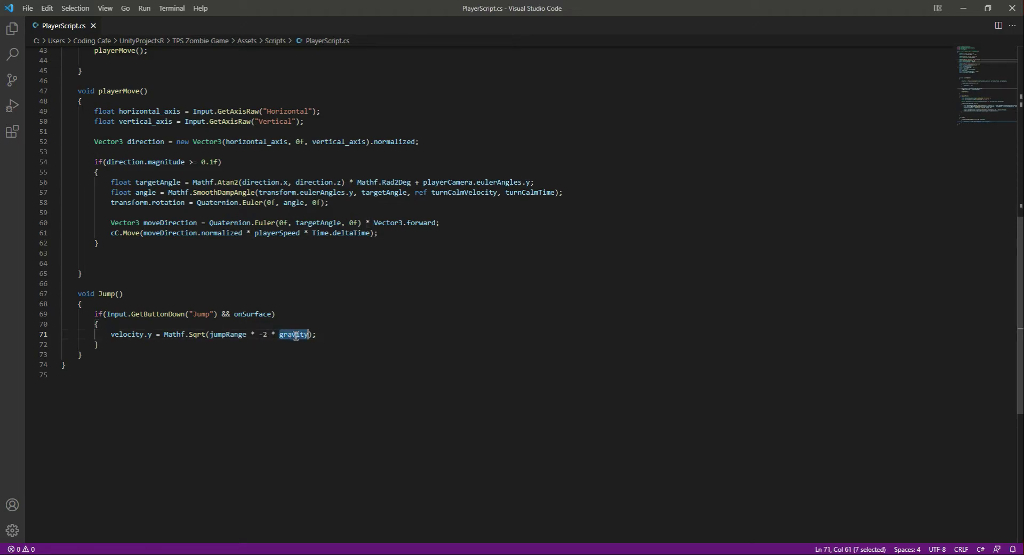
click(320, 334)
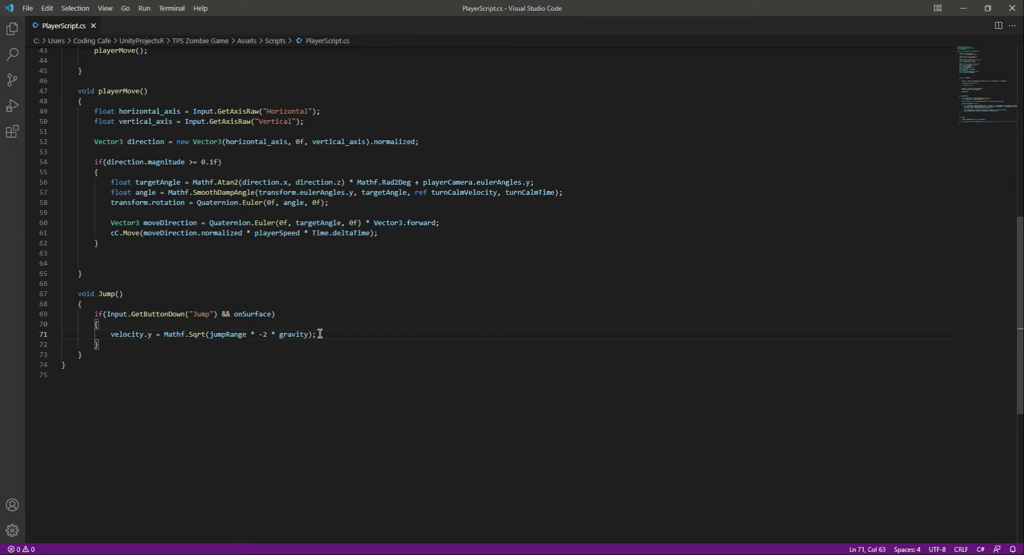
mouse_move(462, 499)
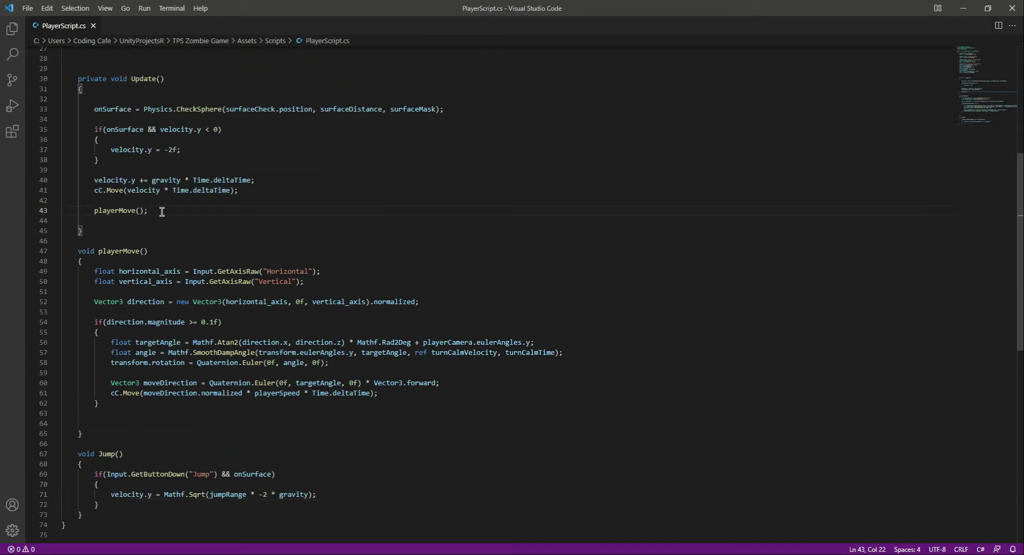
Step: Add a Jump(); call in Update() below playerMove();
text(Jump)
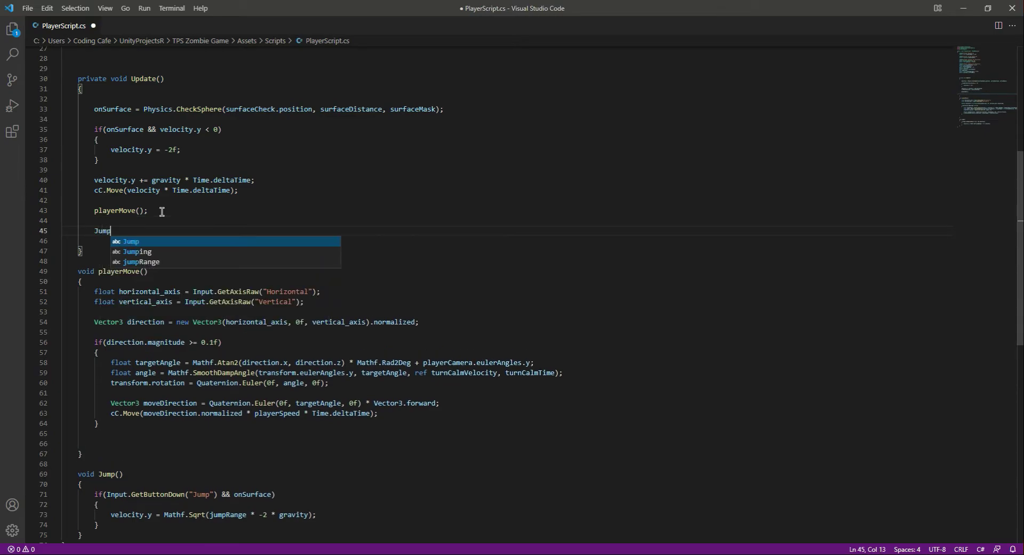
text(();)
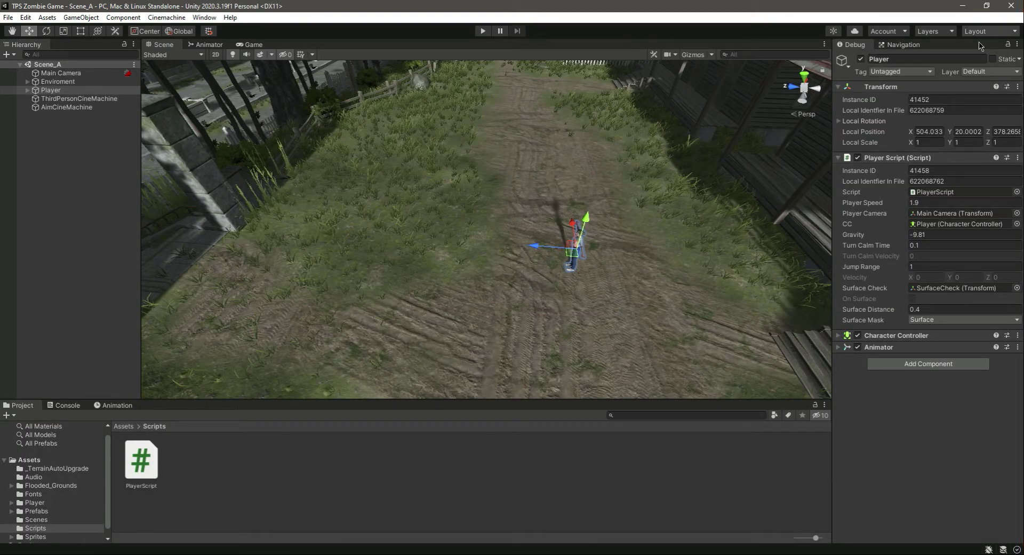
click(1014, 44)
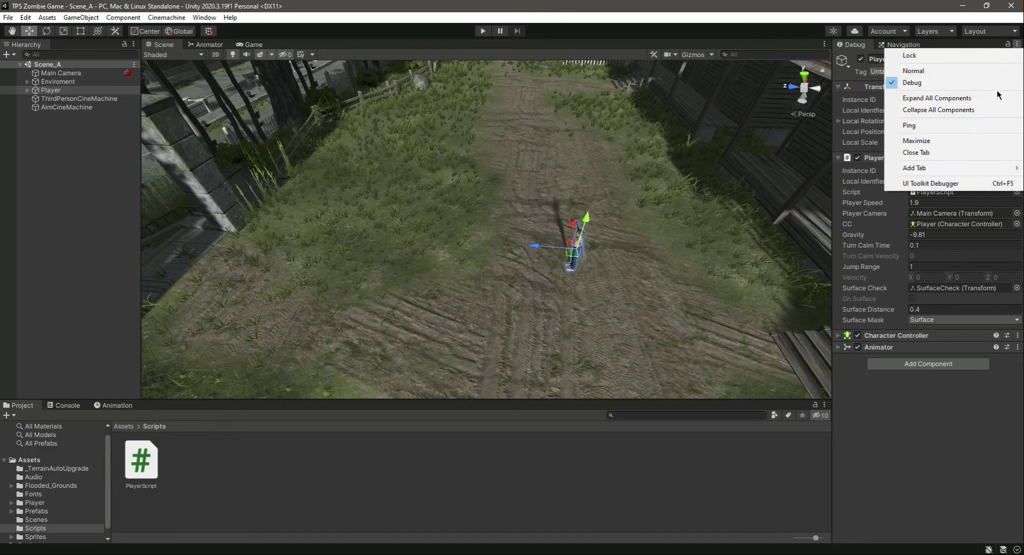
click(913, 70)
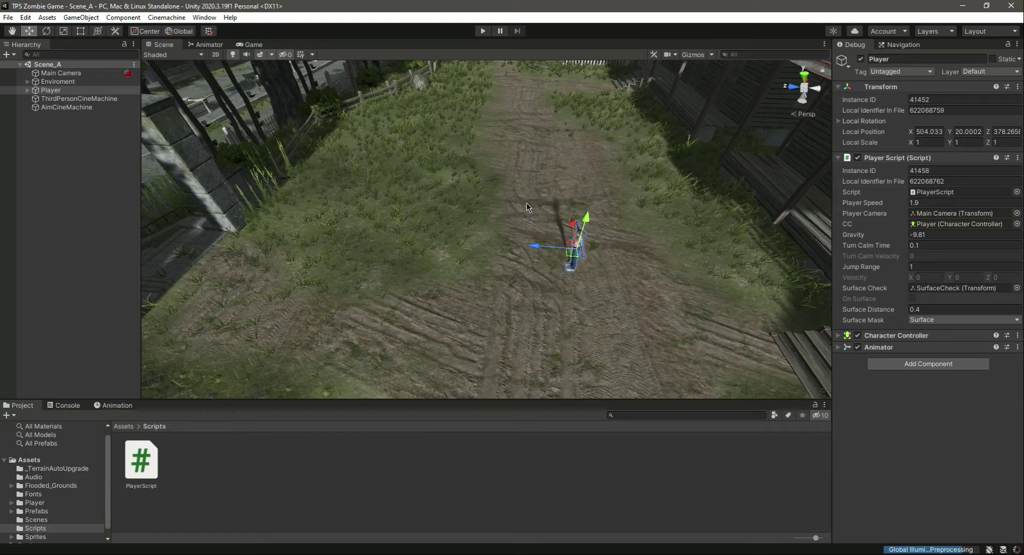
click(251, 44)
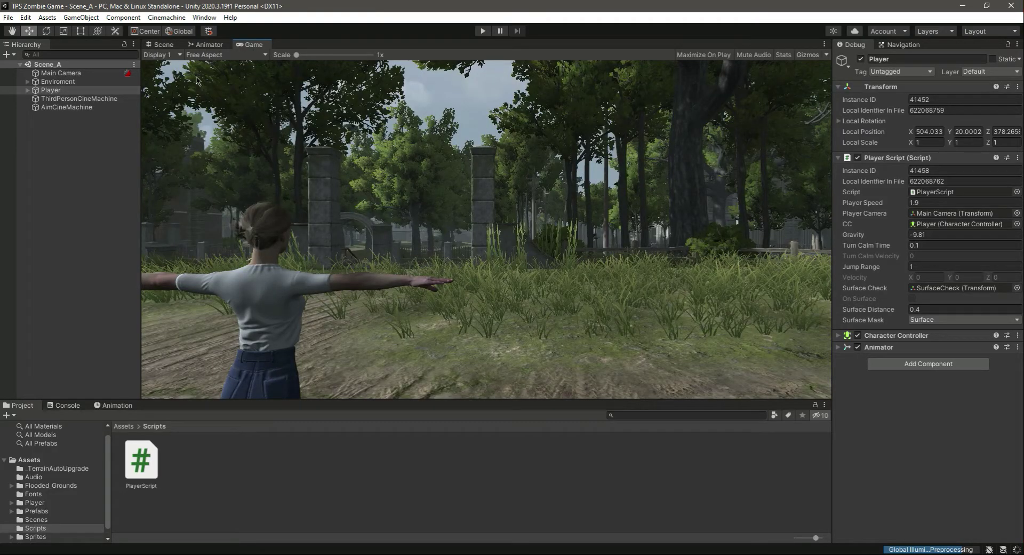
click(162, 44)
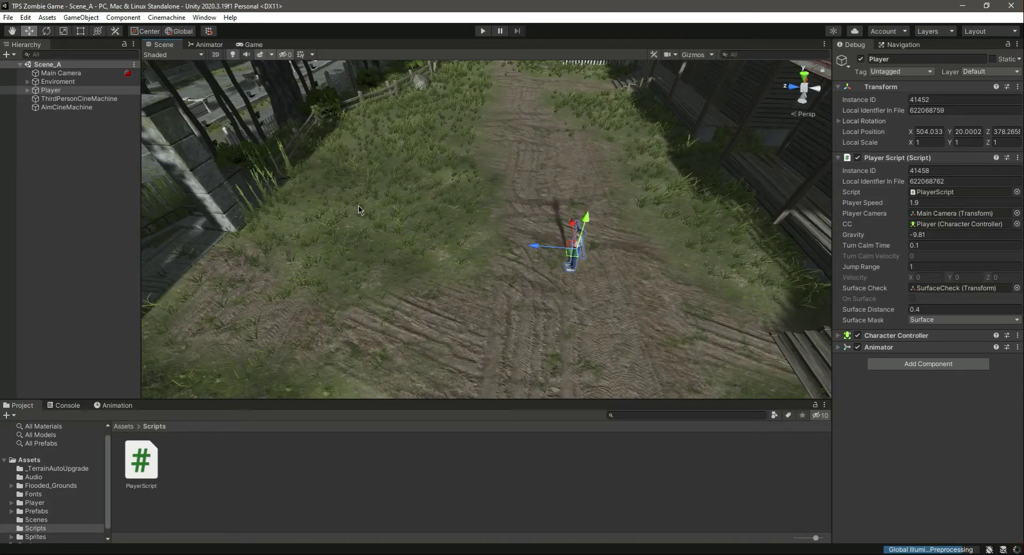